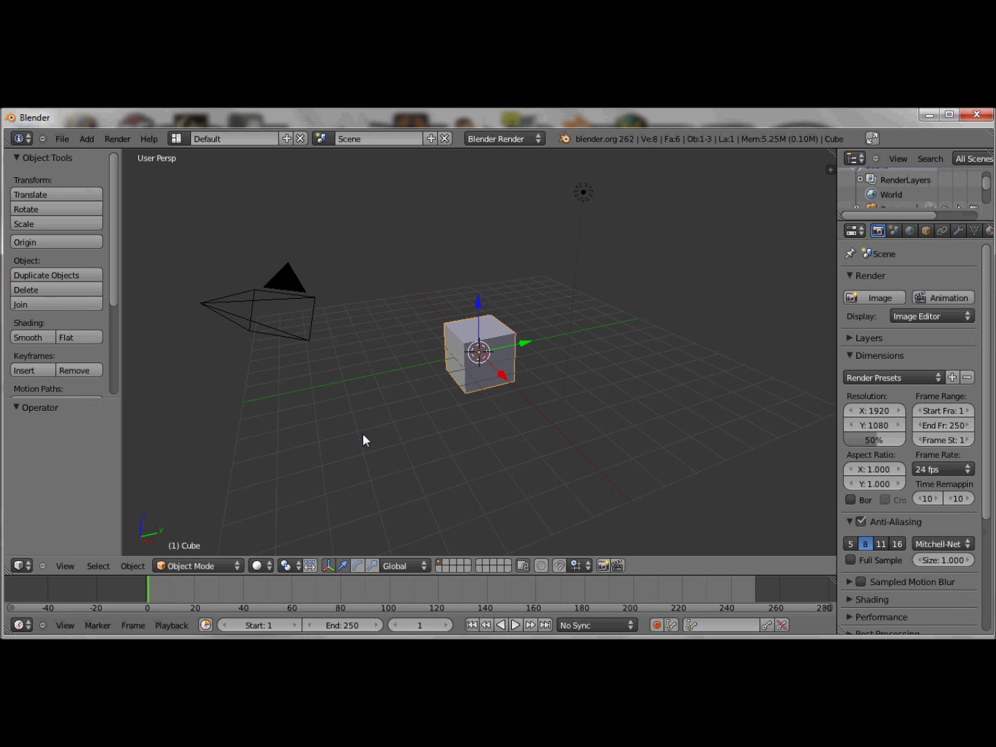
mouse_move(522, 376)
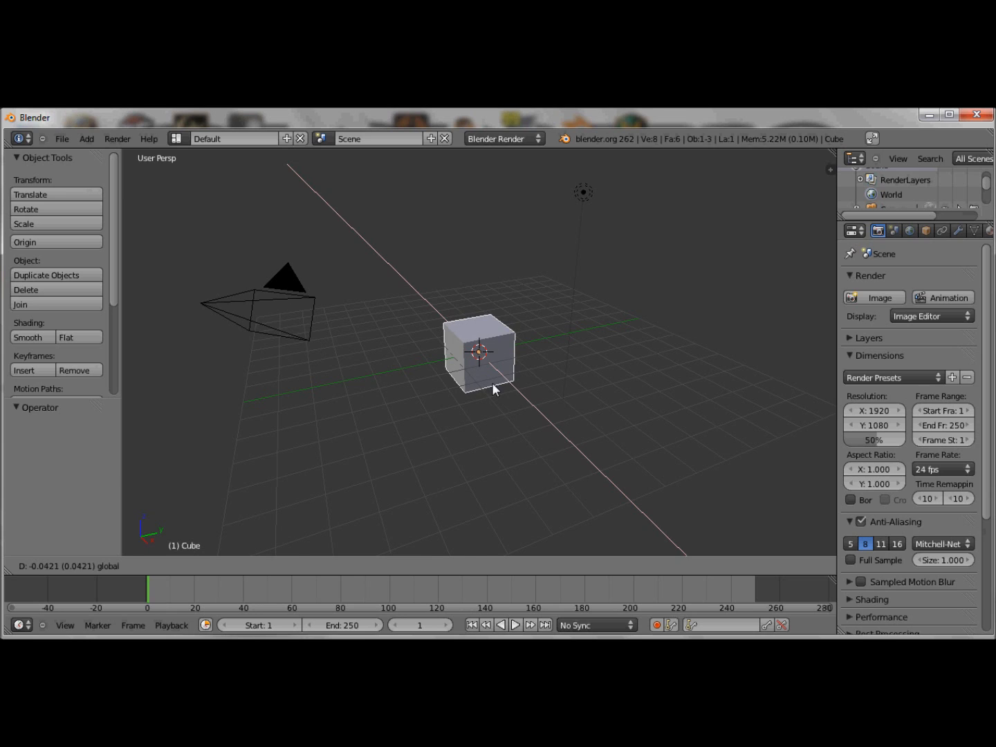
Slide the default cube about 0.07 units along the X axis
drag(494, 387, 511, 383)
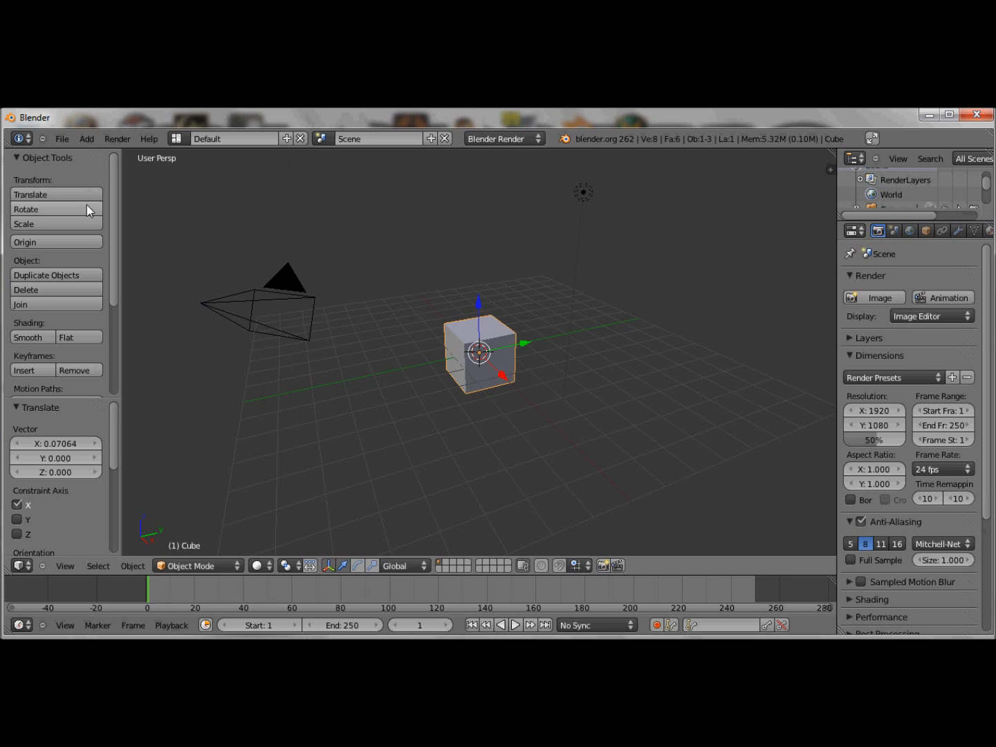
mouse_move(217, 170)
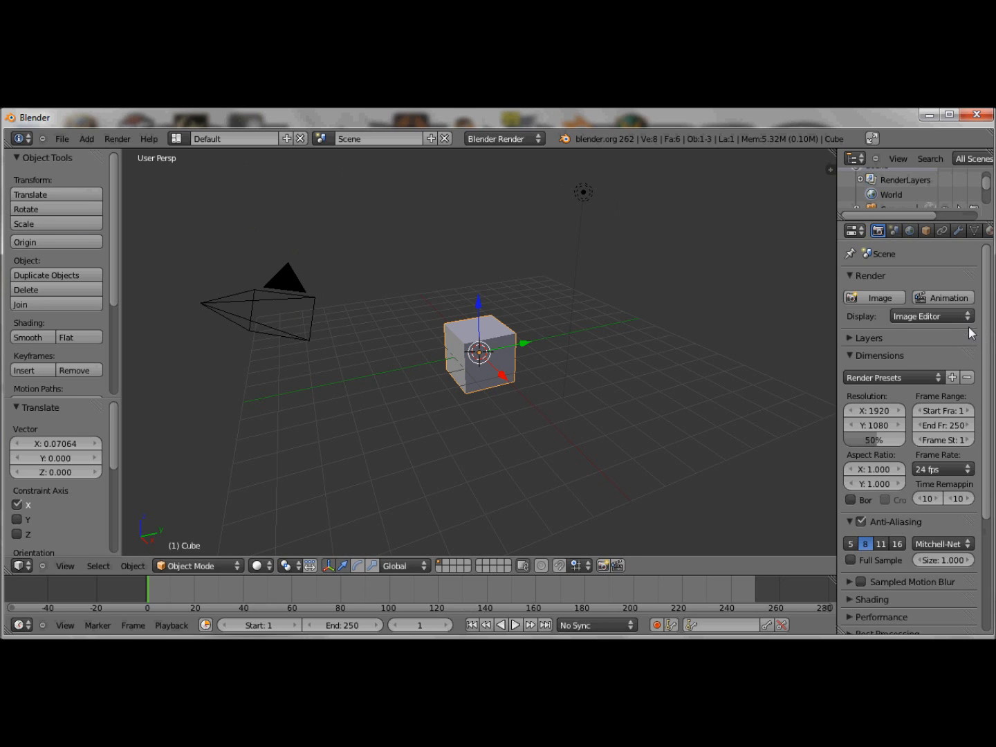
mouse_move(133, 271)
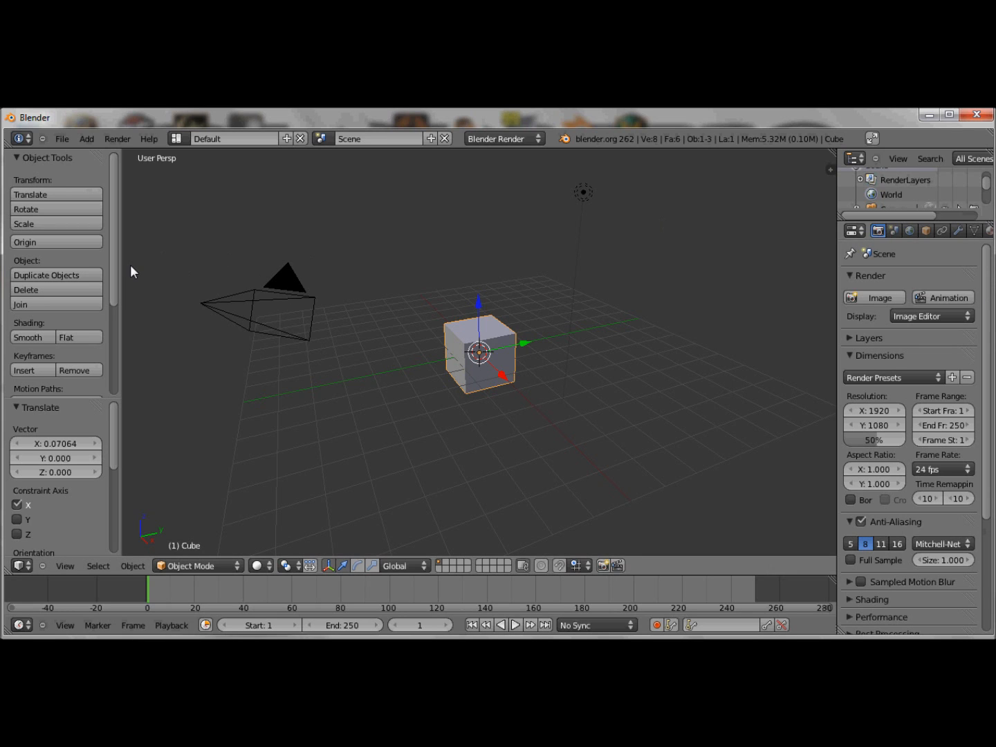
Shrink and rotate the cube, flat-shade it, raise it ~0.78 along Z, place the 3D cursor
scroll(down, 3)
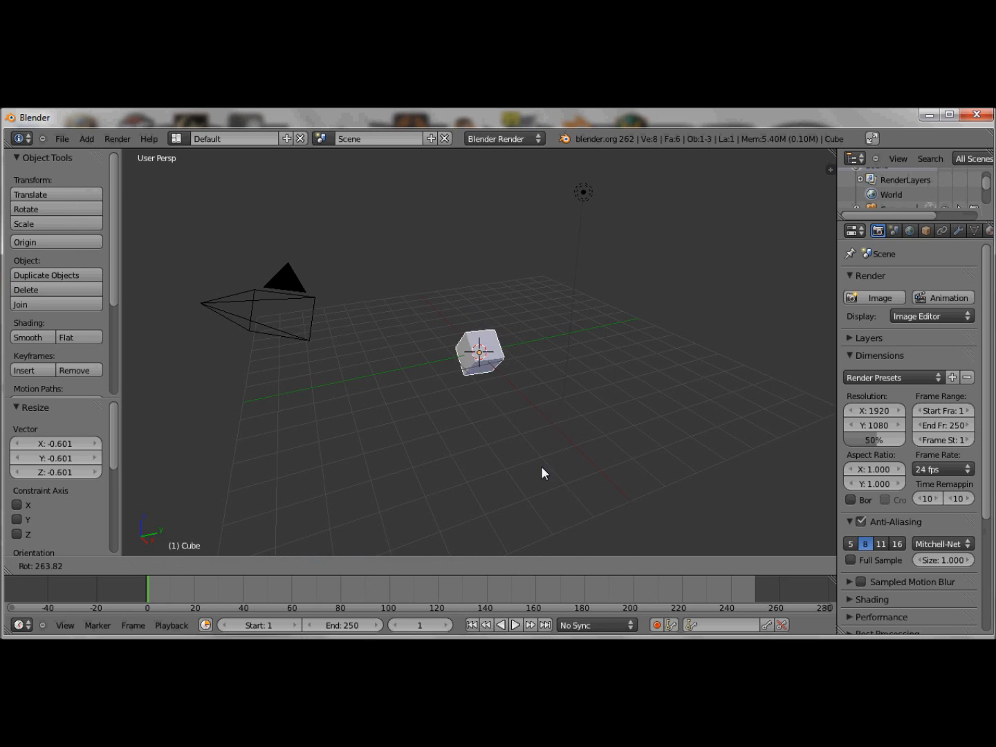
click(27, 209)
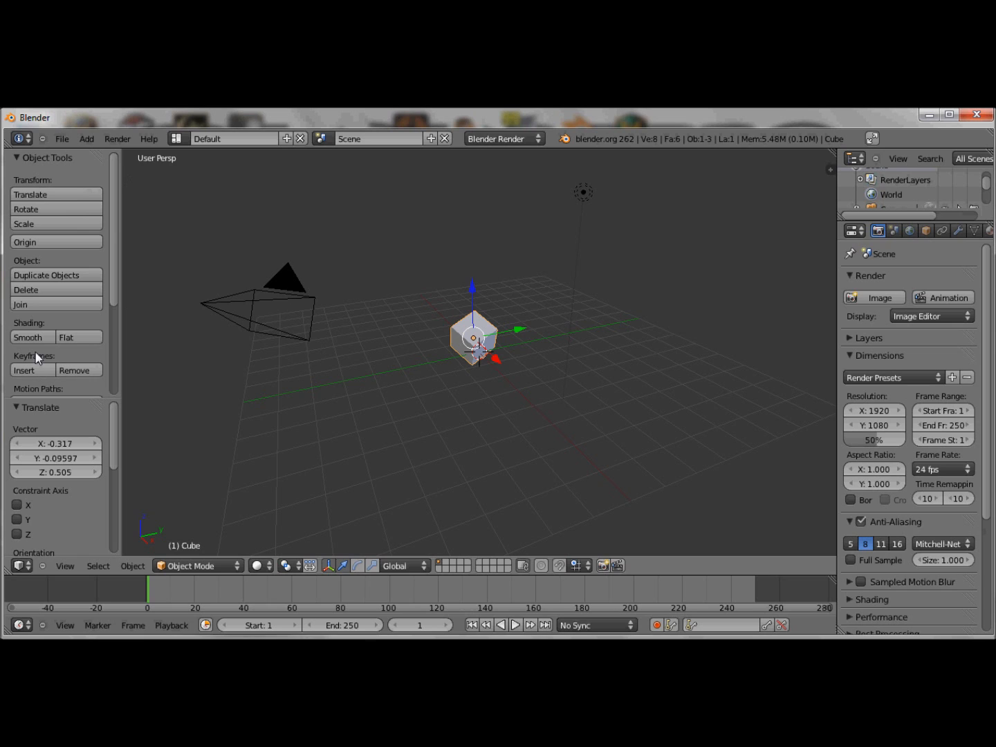
click(79, 337)
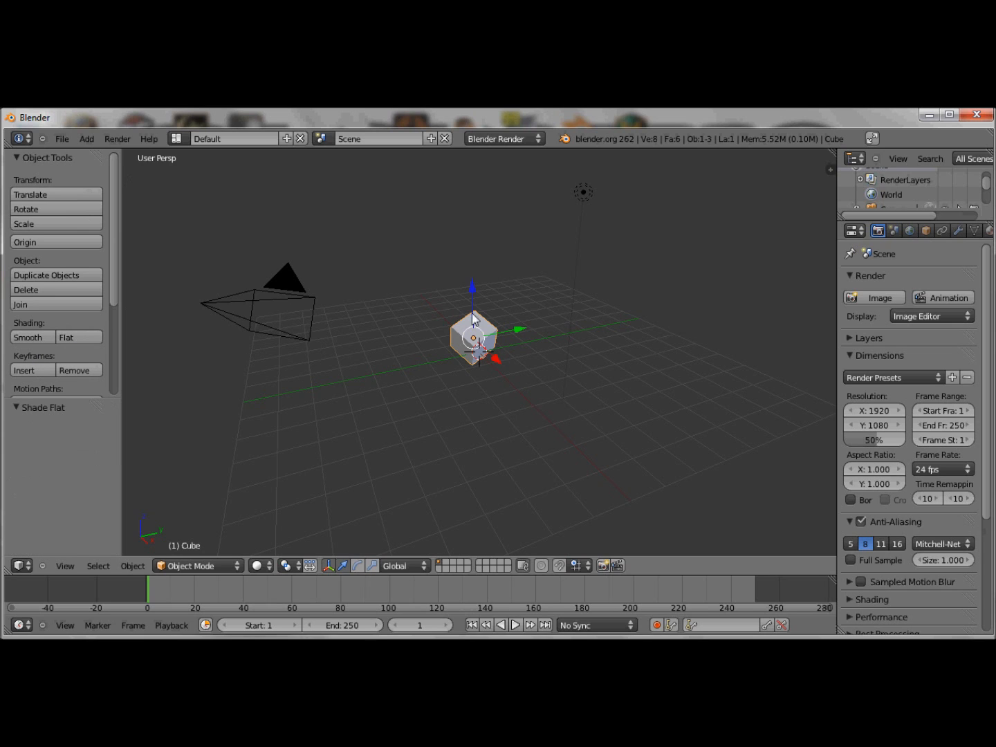
drag(473, 339, 473, 318)
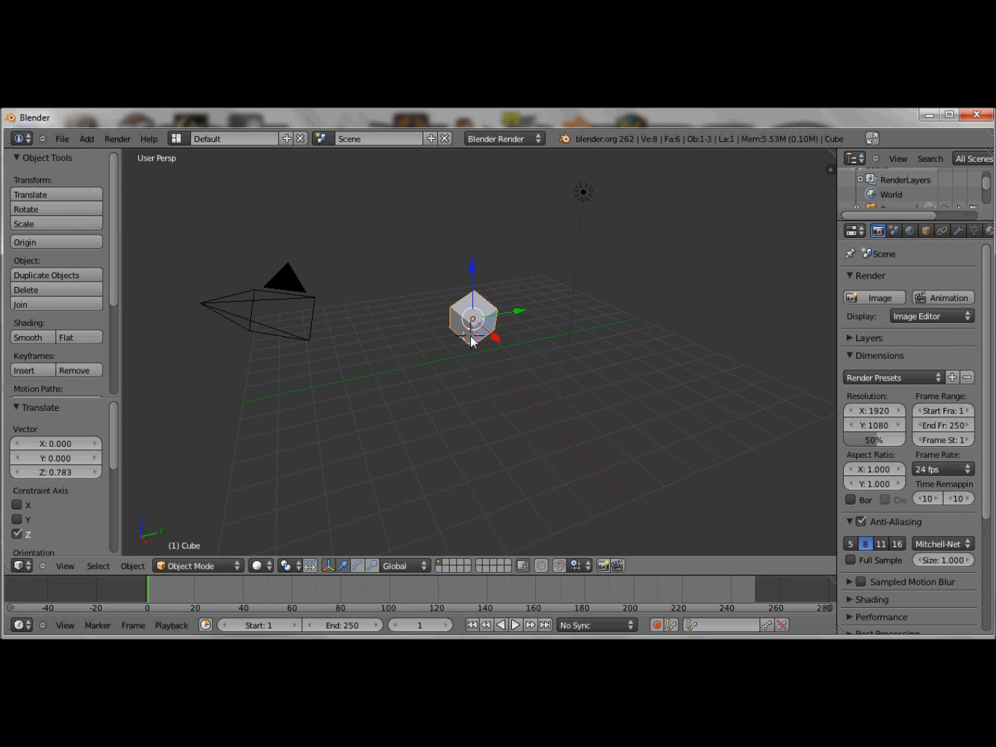
click(521, 358)
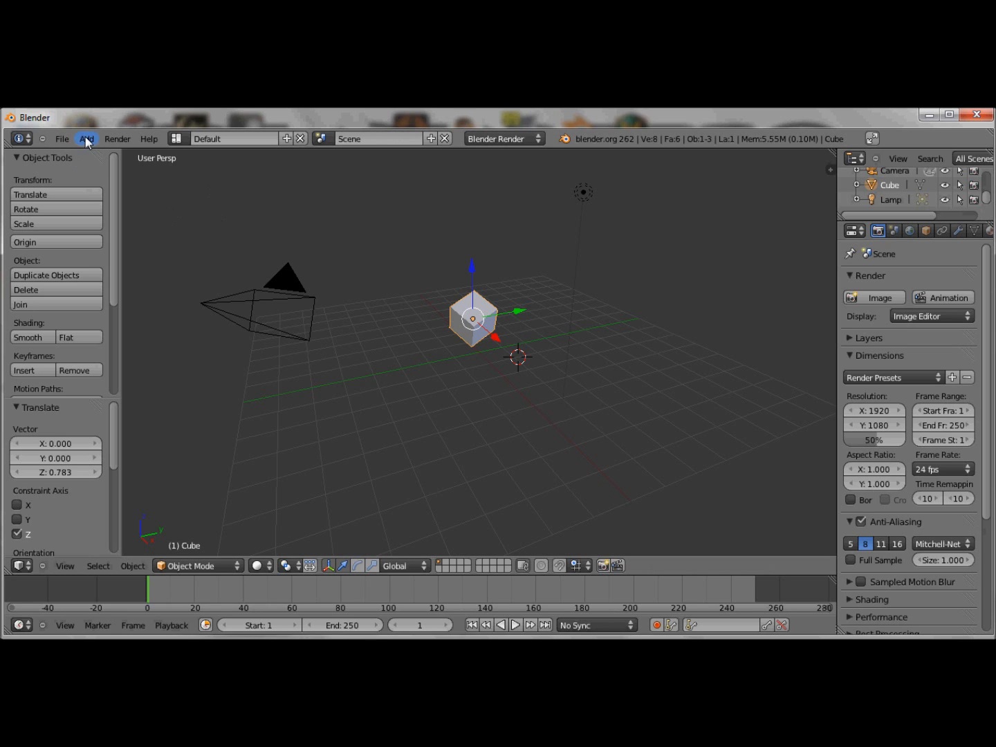
Add a single-bone armature and move it about 7.5 units along X, away from the cube
click(86, 138)
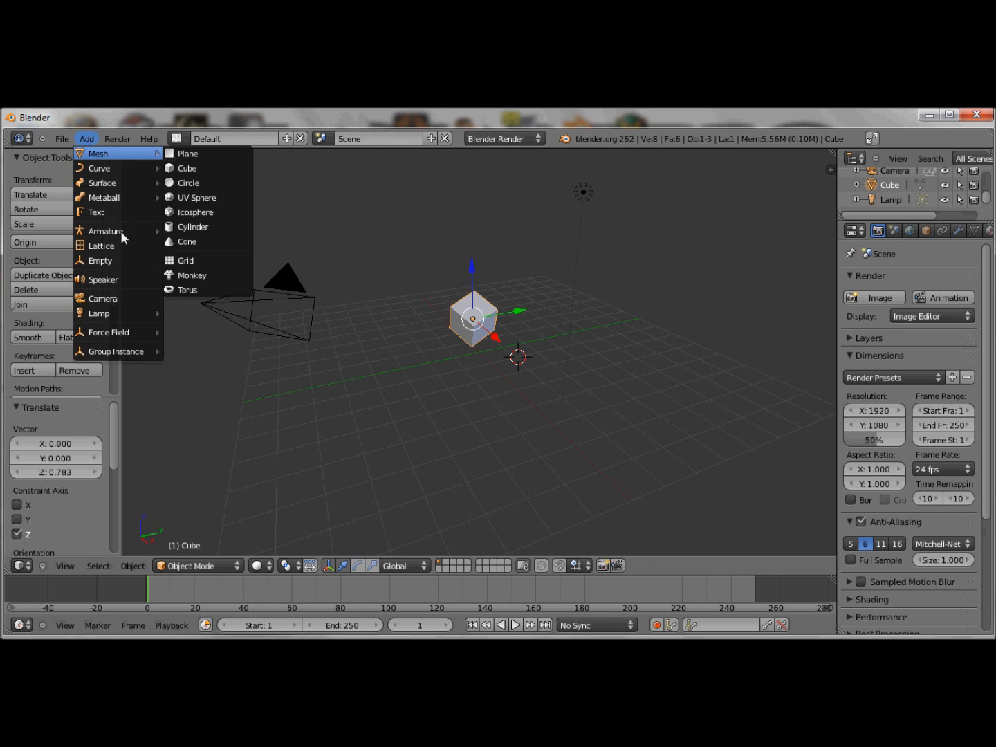
mouse_move(99, 260)
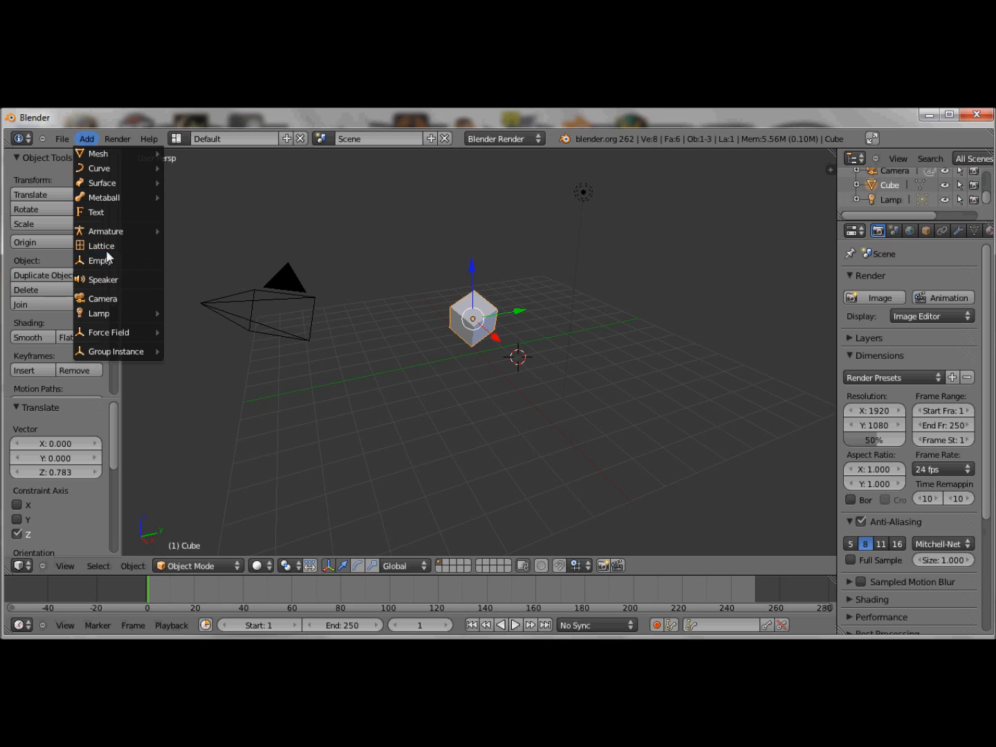
mouse_move(105, 230)
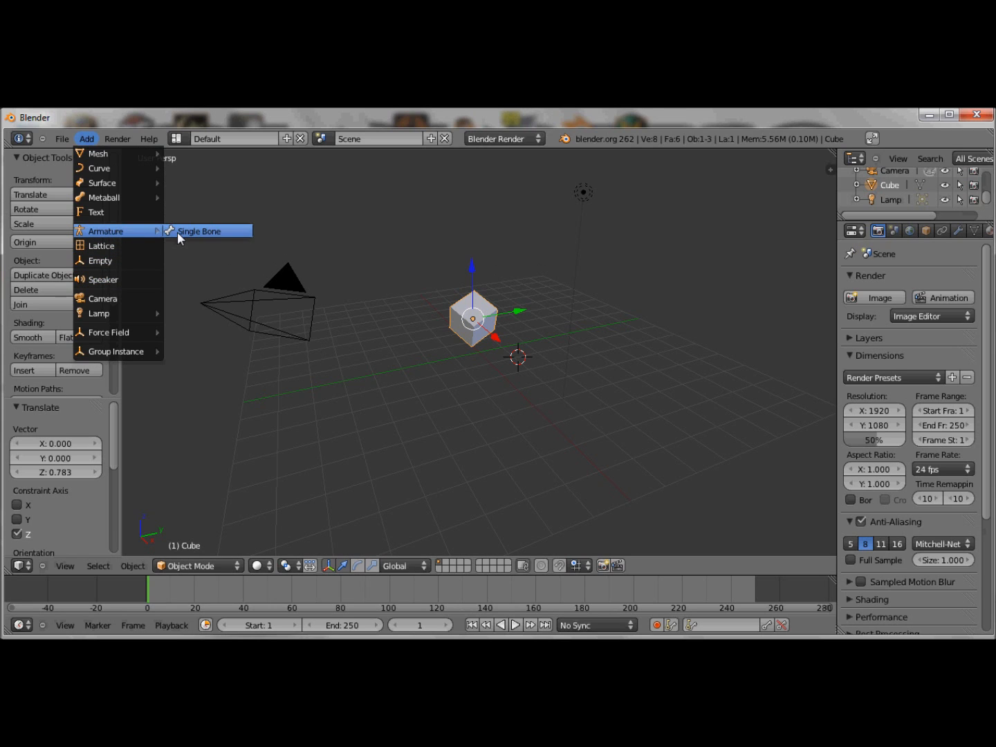
click(198, 230)
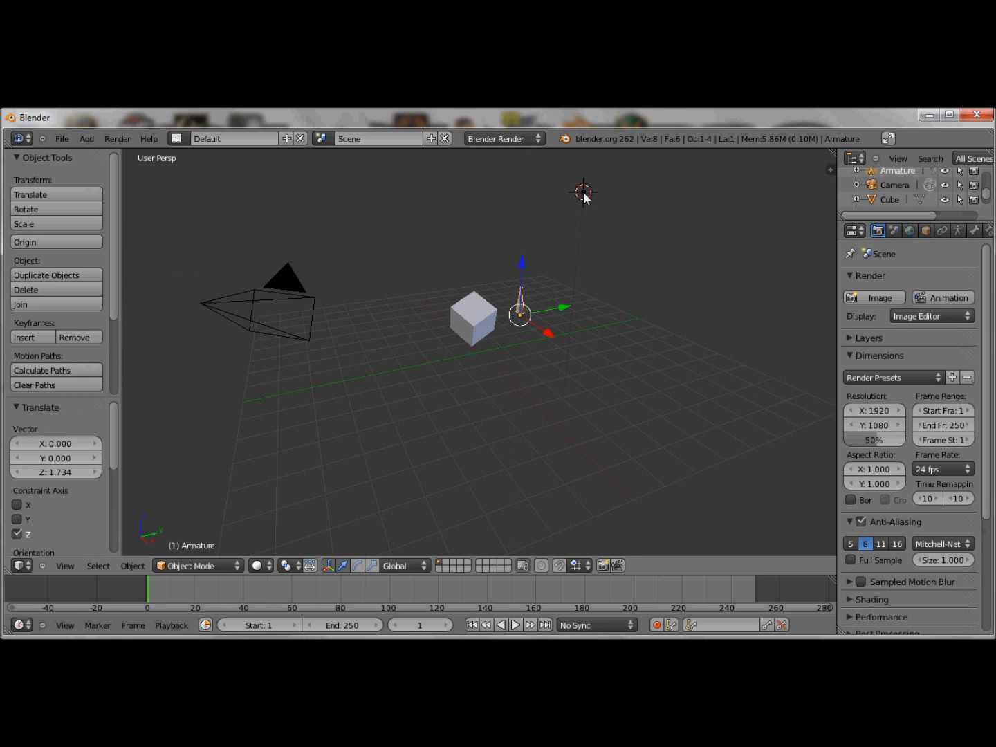
click(368, 424)
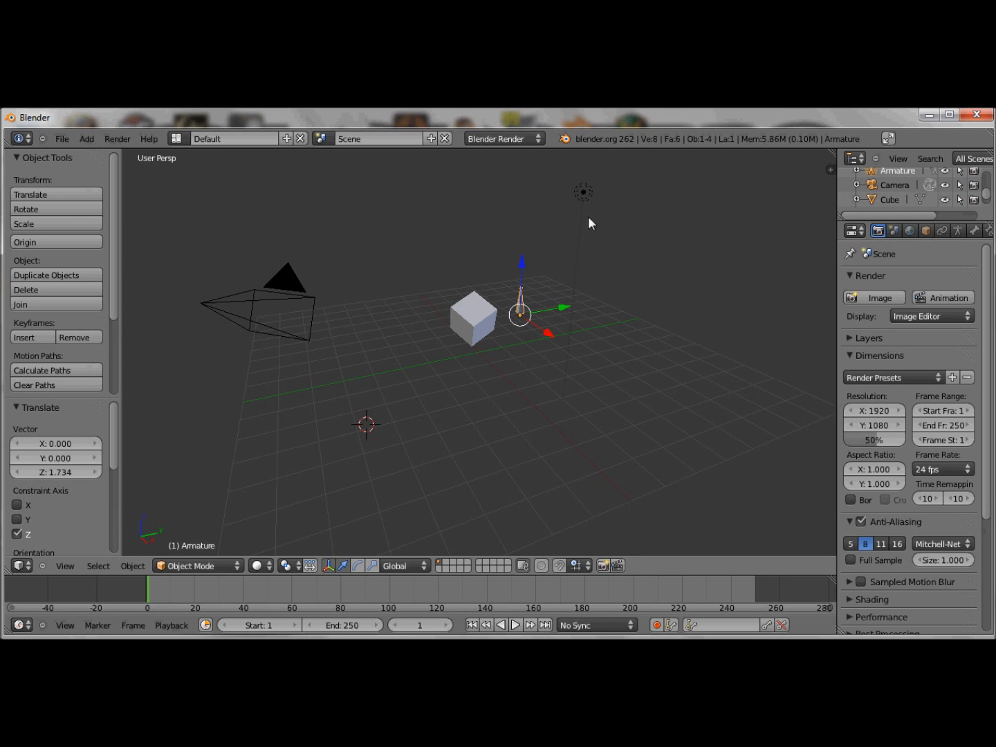
click(507, 235)
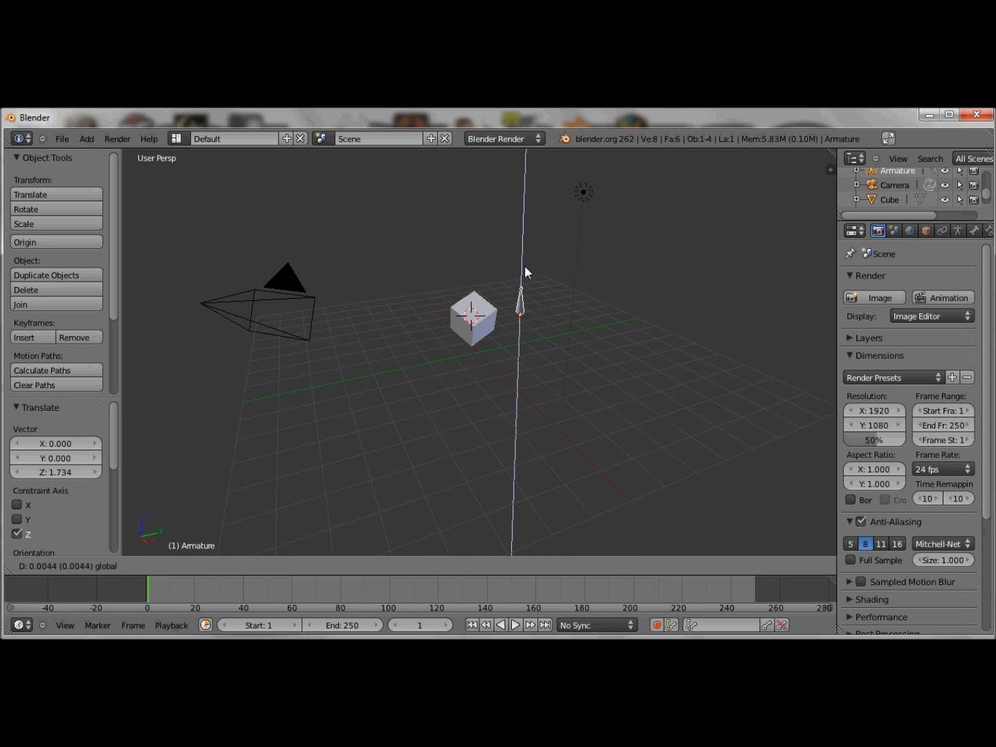
drag(518, 305, 342, 339)
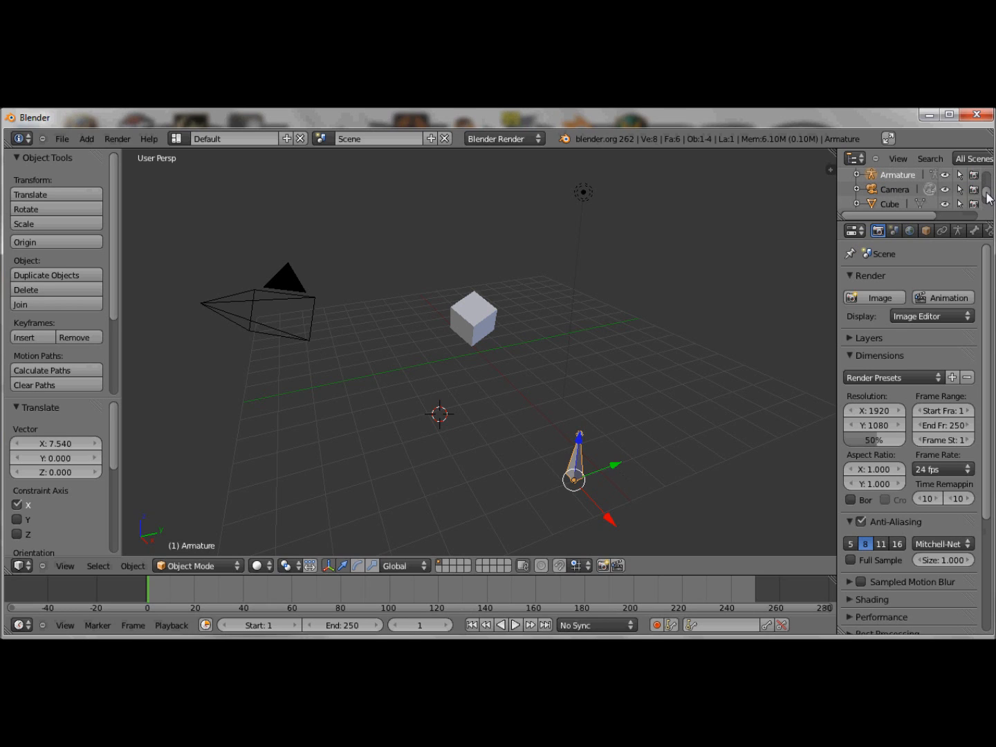
Expand Armature in the Outliner and switch its bone to Pose Mode
click(855, 174)
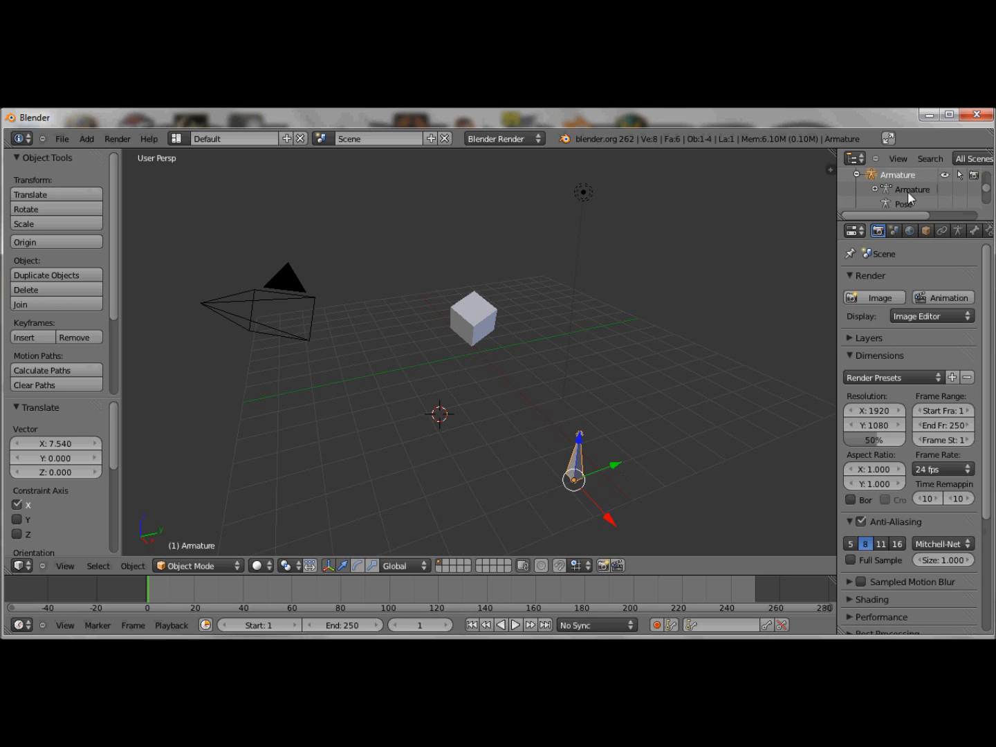
double_click(919, 203)
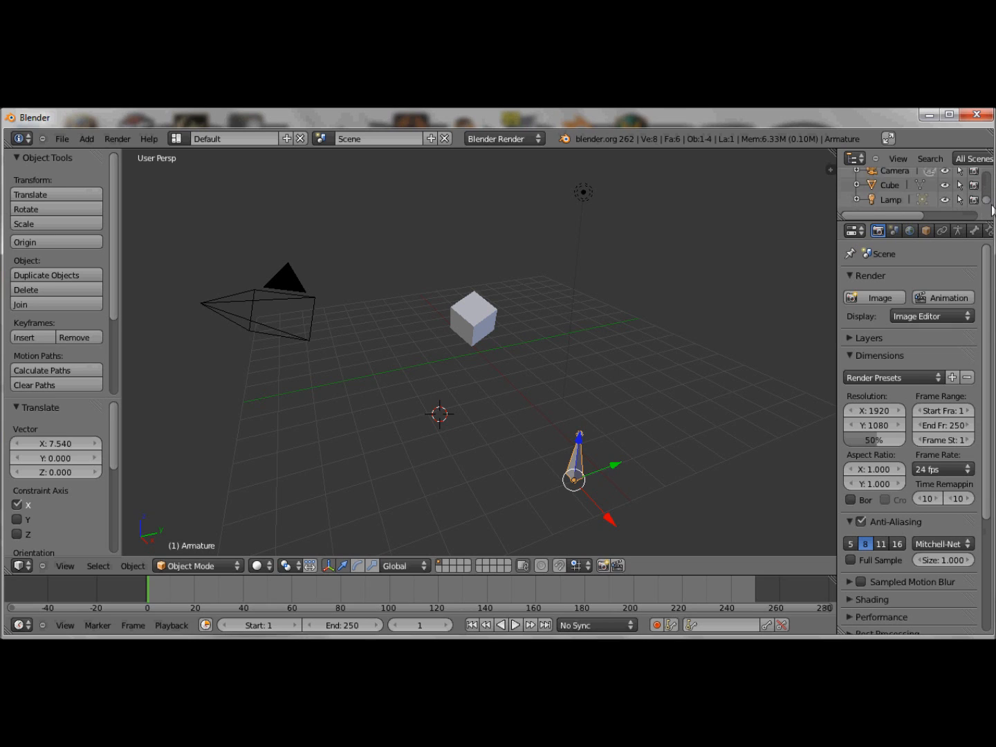
click(193, 565)
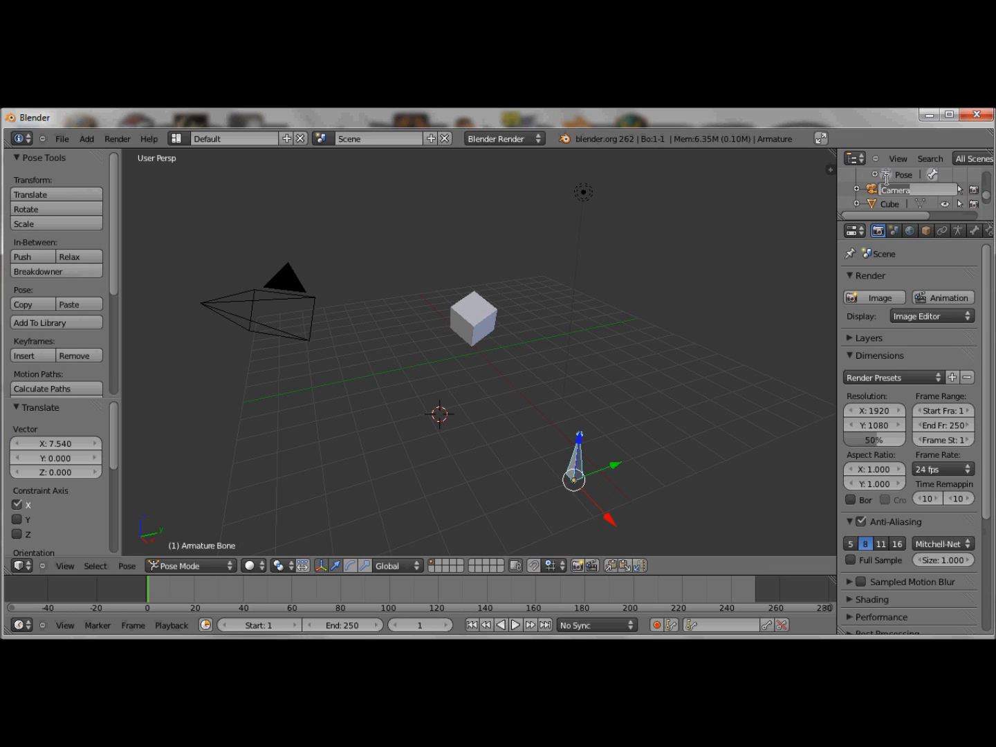
double_click(904, 189)
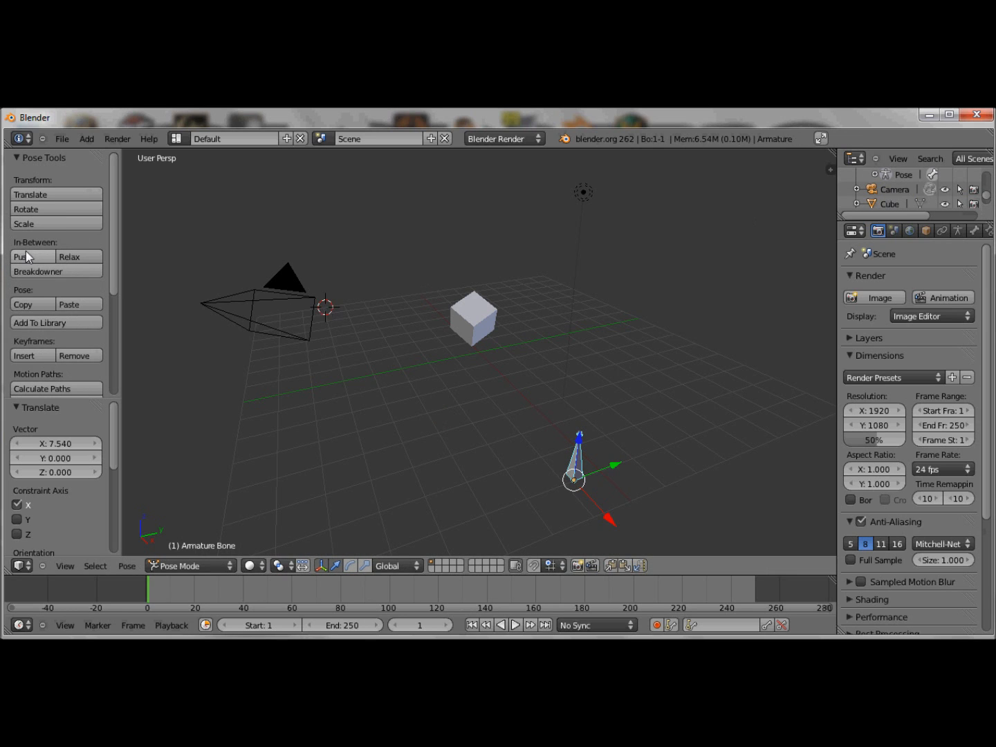
Add a NURBS path and offset it about 3.1 units along the Y axis
click(86, 138)
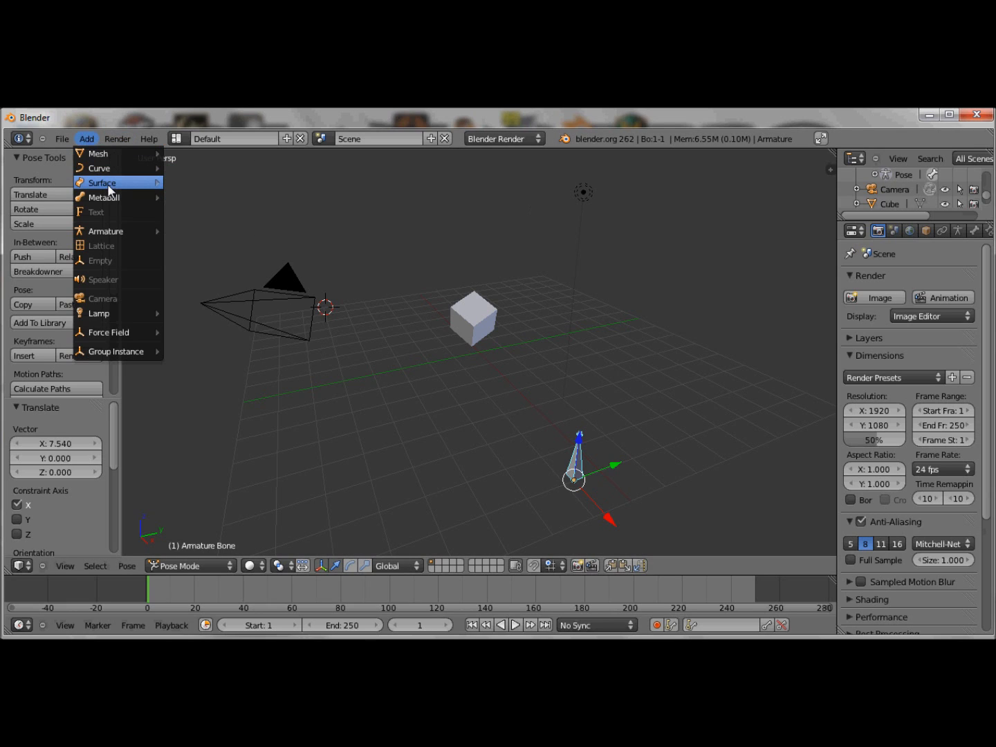
mouse_move(113, 211)
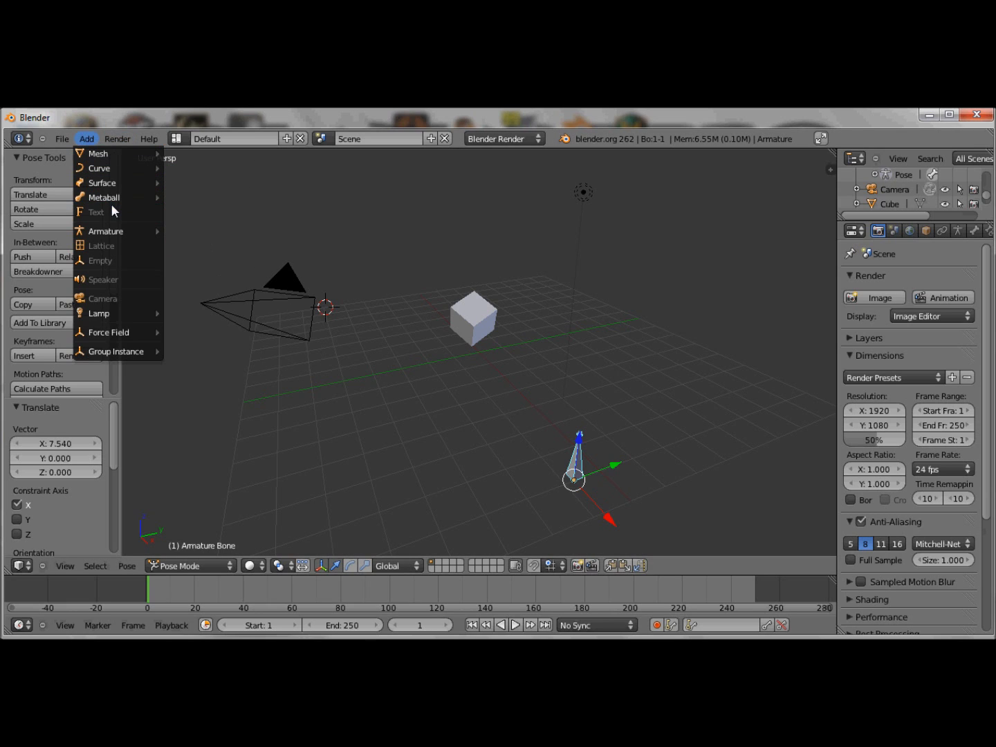
mouse_move(131, 198)
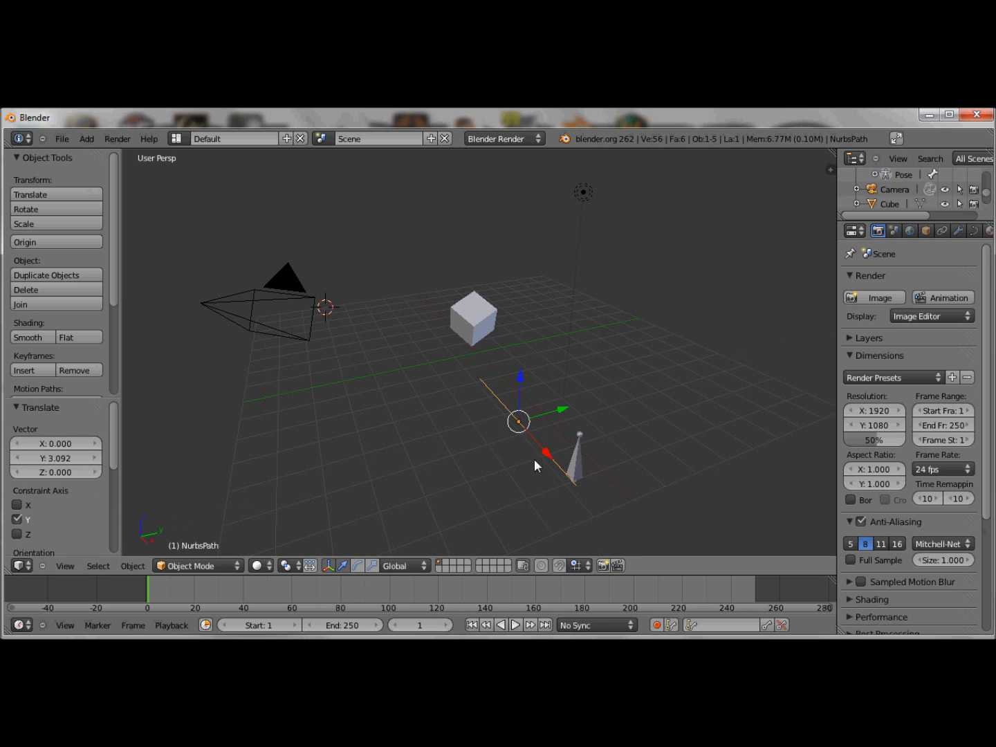
mouse_move(329, 520)
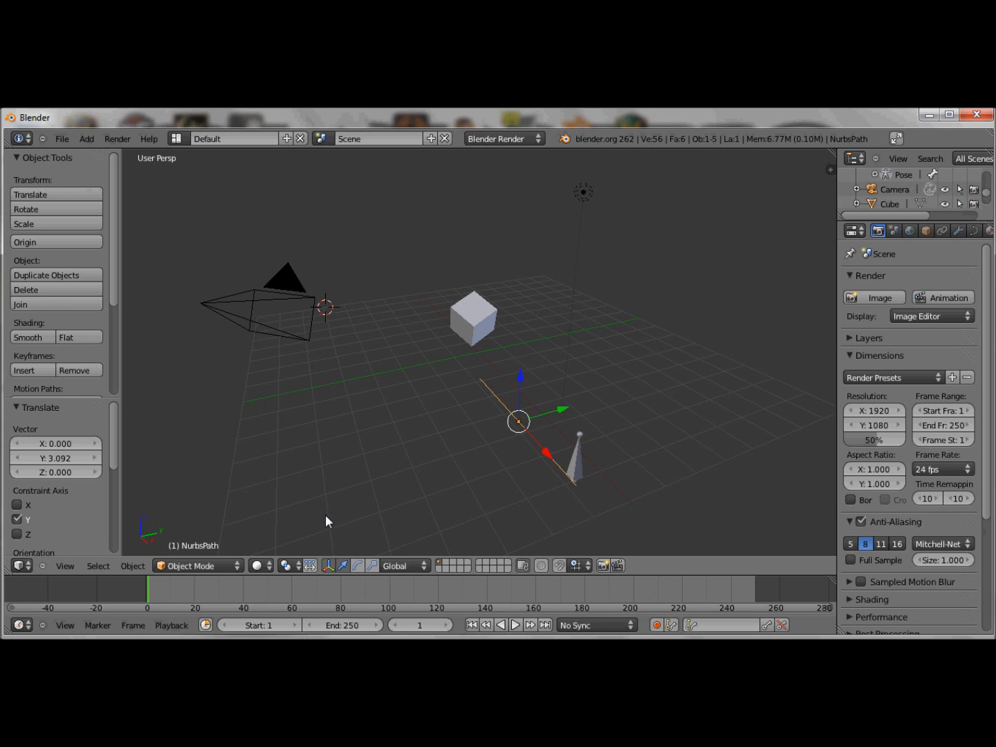
mouse_move(252, 519)
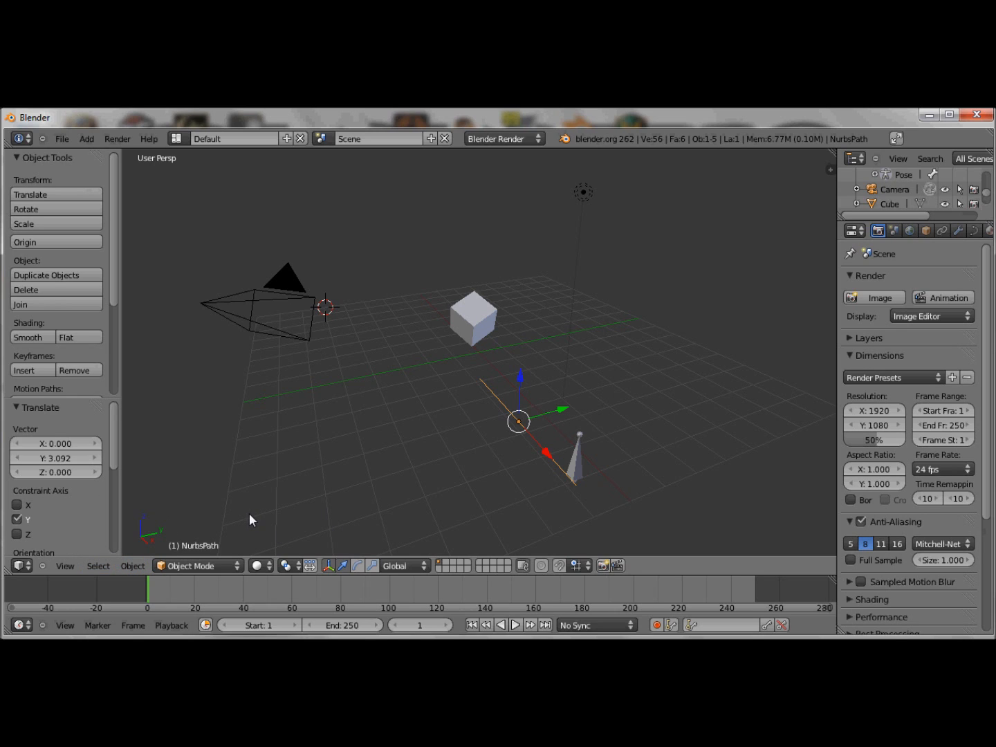
click(21, 304)
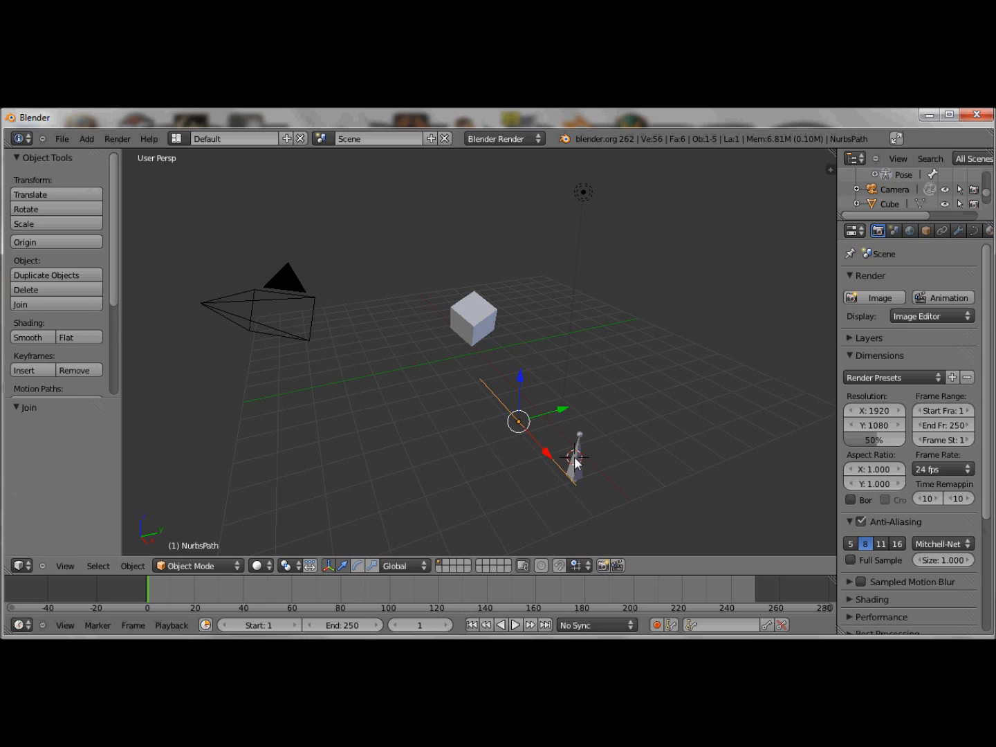
mouse_move(509, 383)
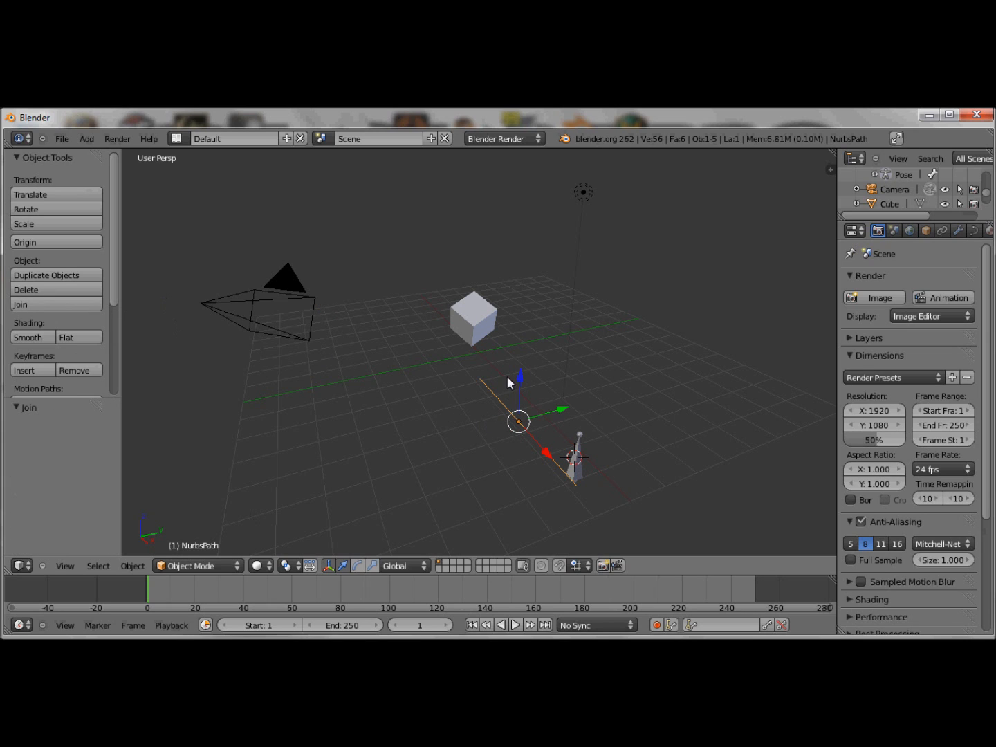
mouse_move(164, 325)
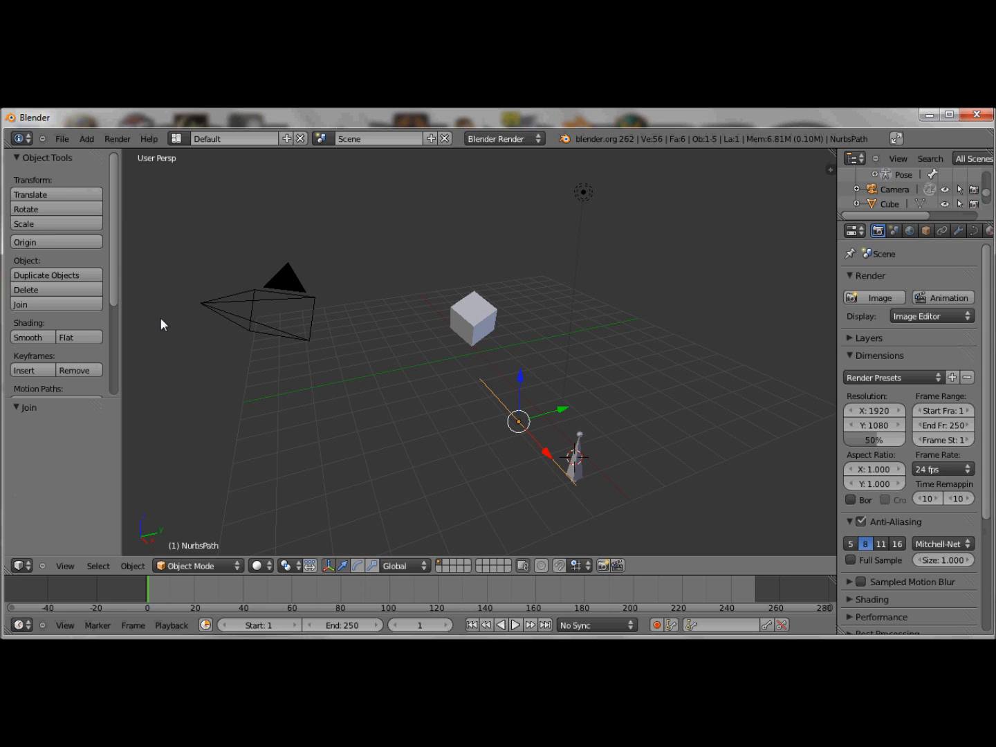
Find Grease Pencil in the Tool Shelf and sketch a large outline left of the grid centre
scroll(down, 3)
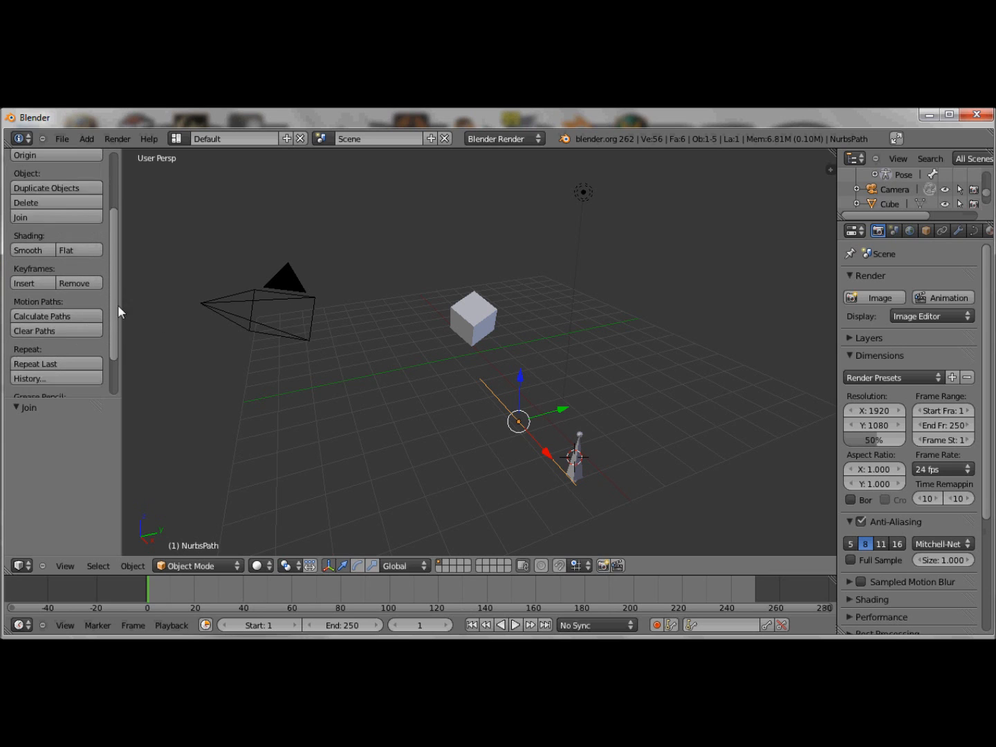
scroll(down, 3)
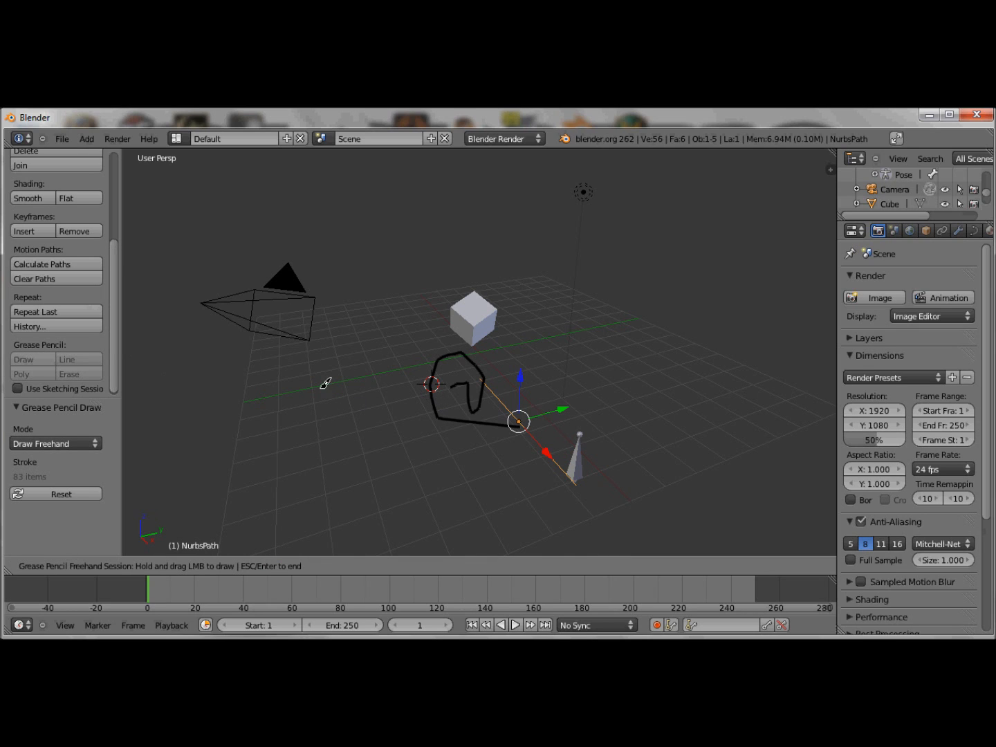
mouse_move(296, 422)
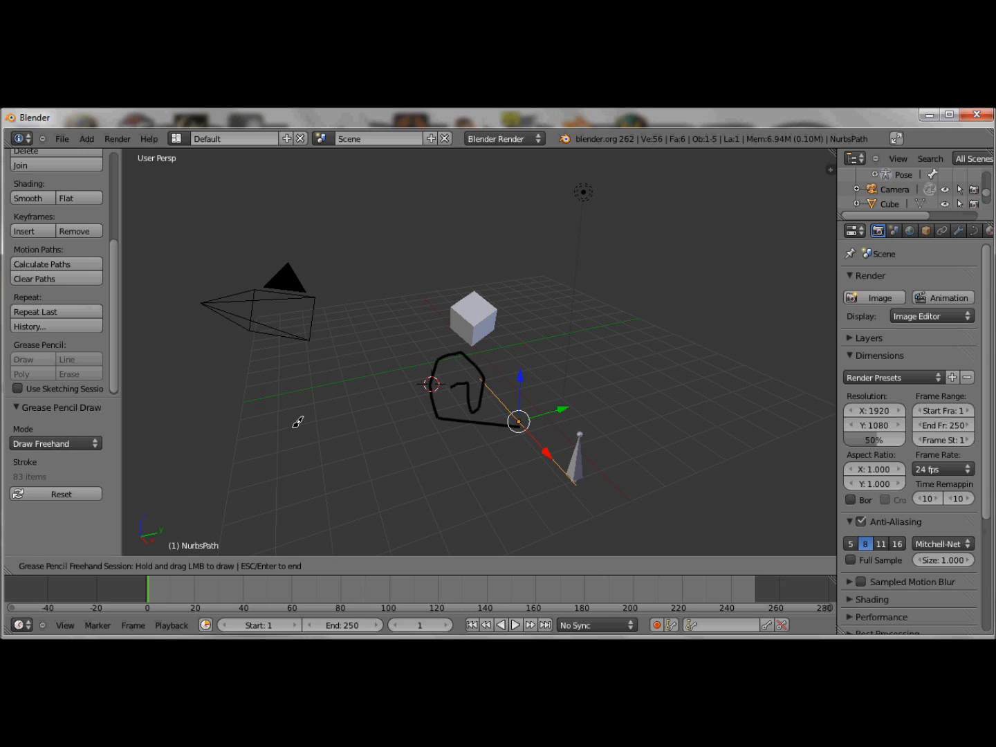
drag(297, 415, 283, 470)
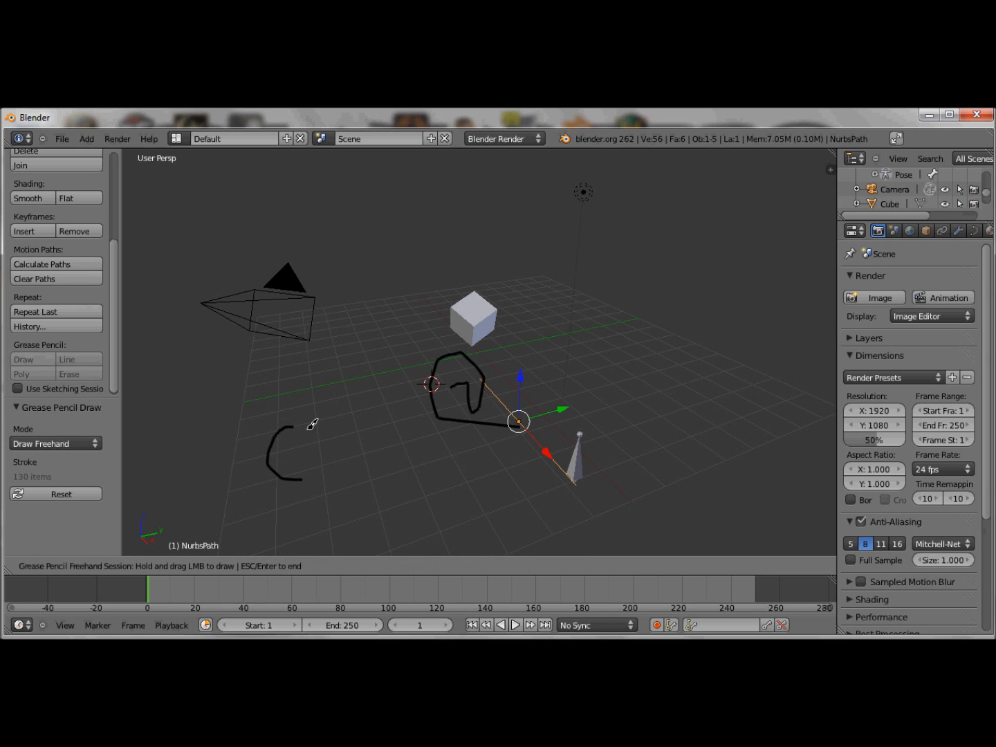
mouse_move(295, 421)
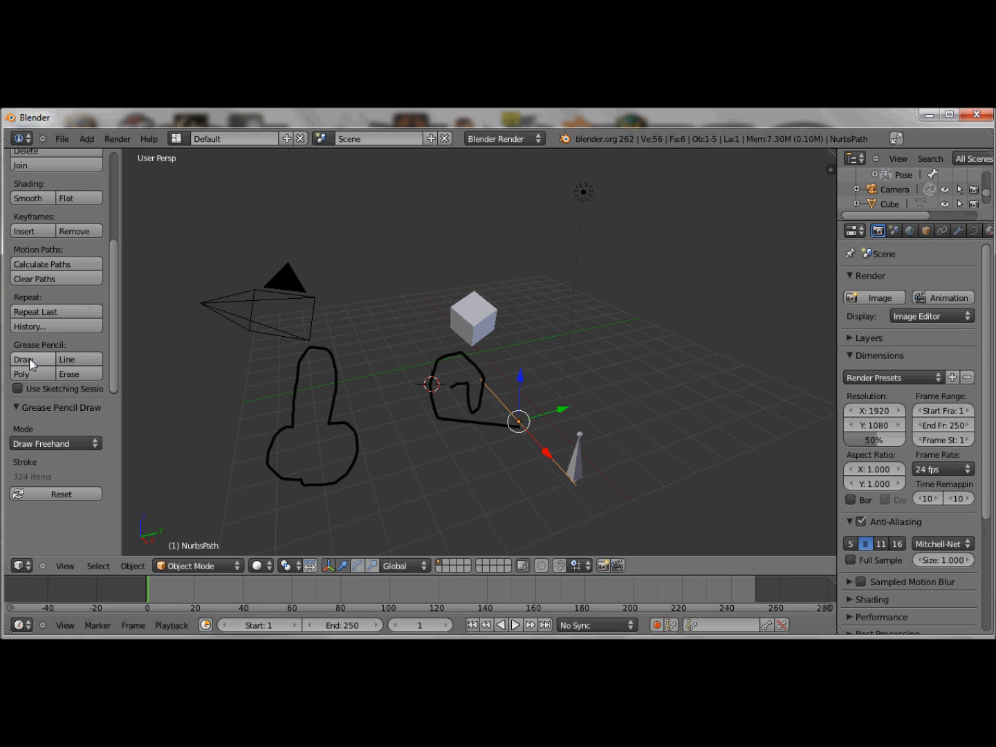
Draw short dashed grease-pencil strokes above the left outline toward the cube
click(26, 359)
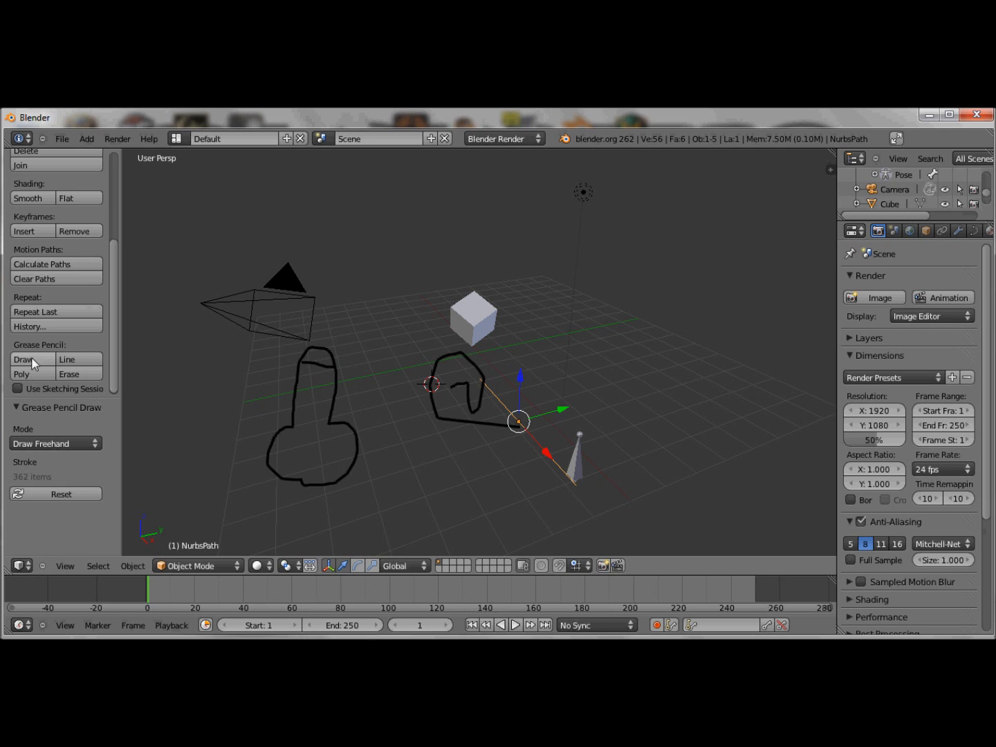
click(24, 358)
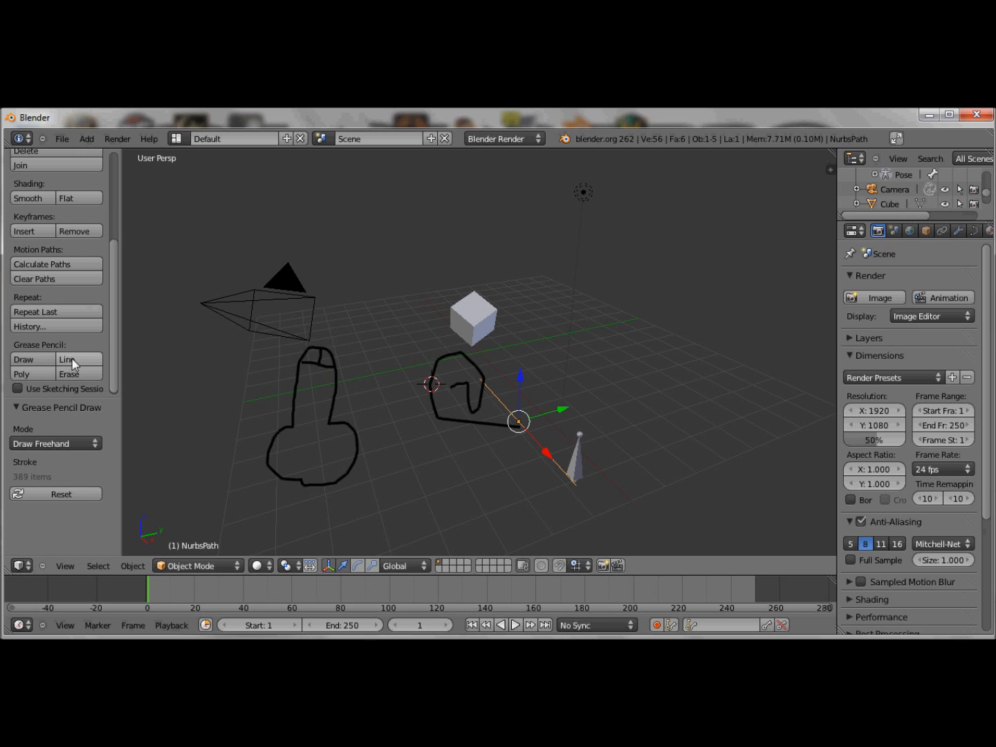
mouse_move(6, 421)
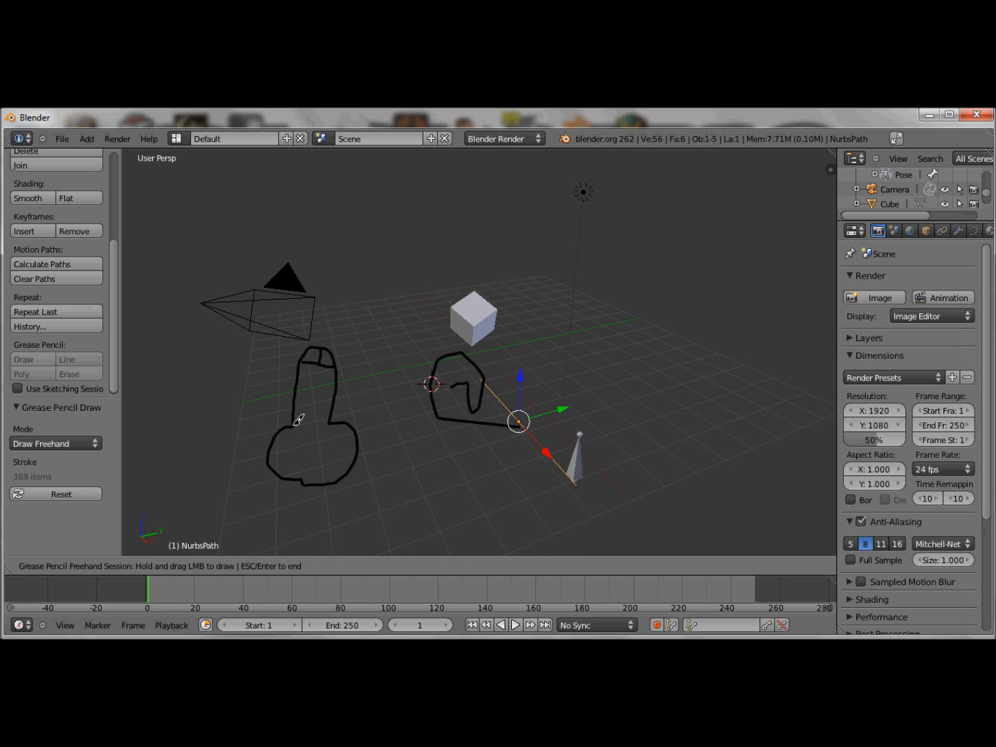
mouse_move(336, 421)
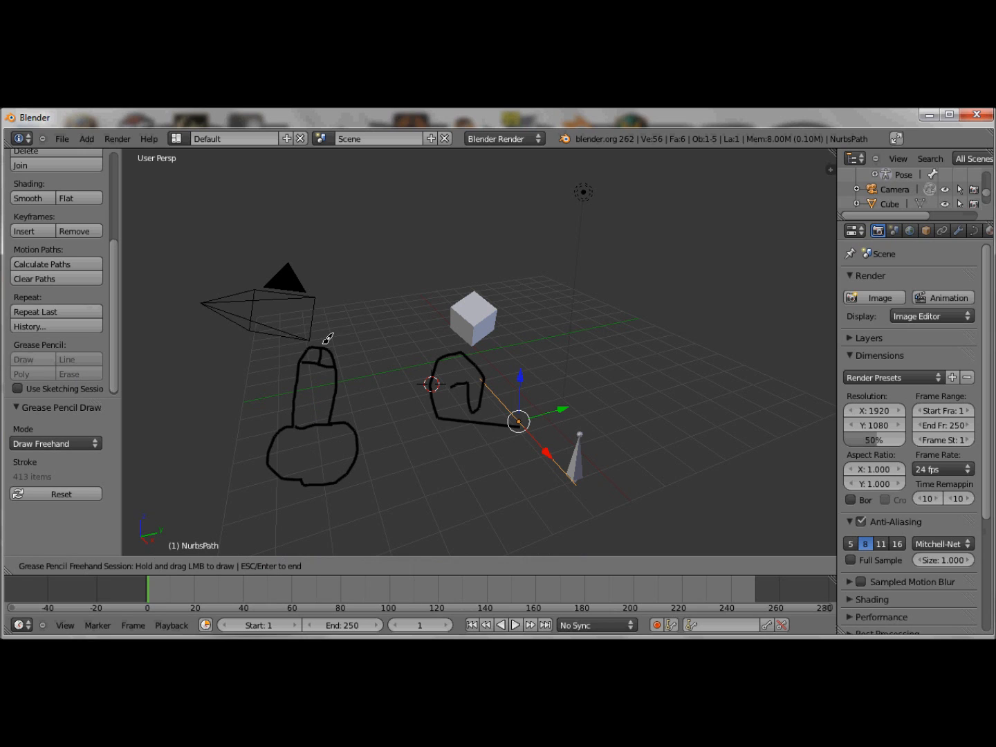
mouse_move(334, 335)
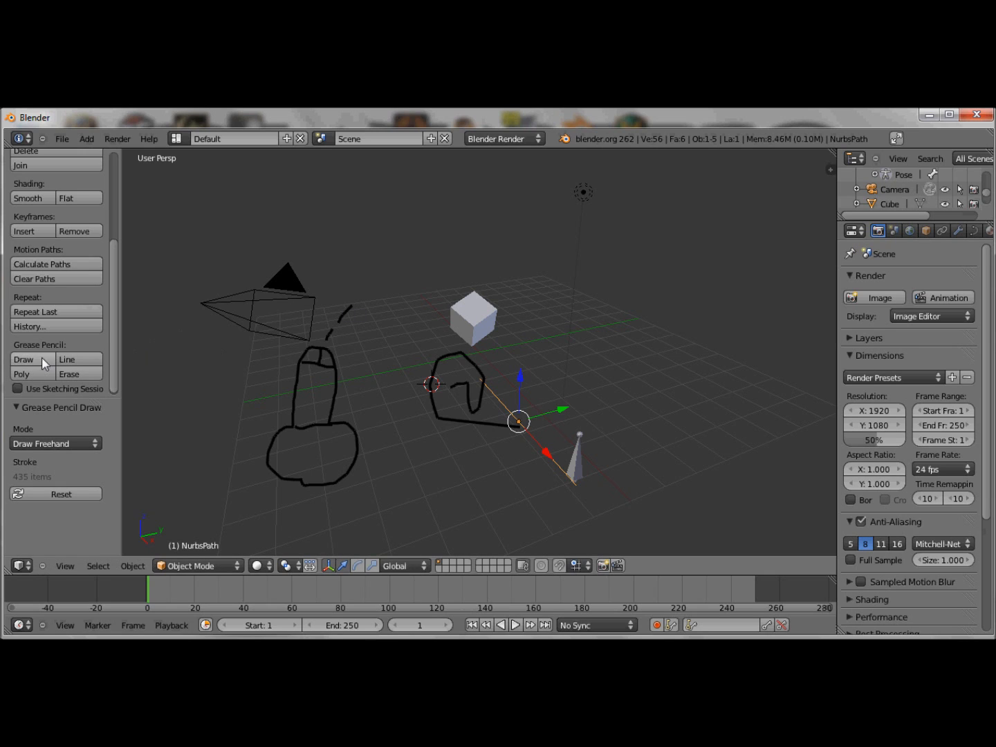
drag(352, 325, 380, 280)
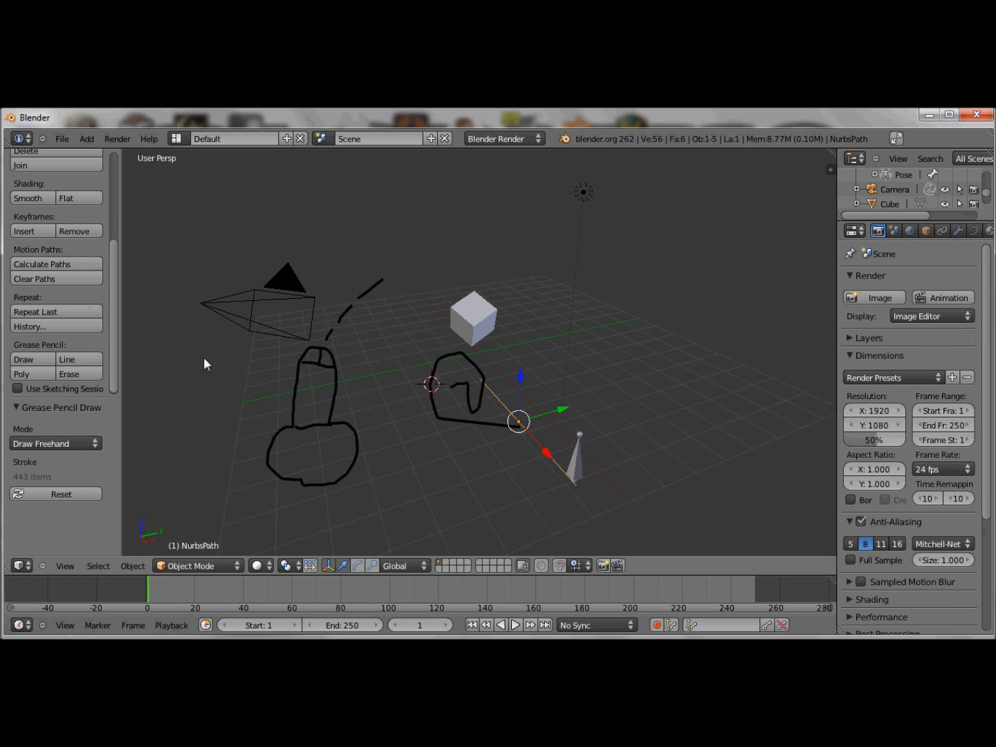
mouse_move(40, 365)
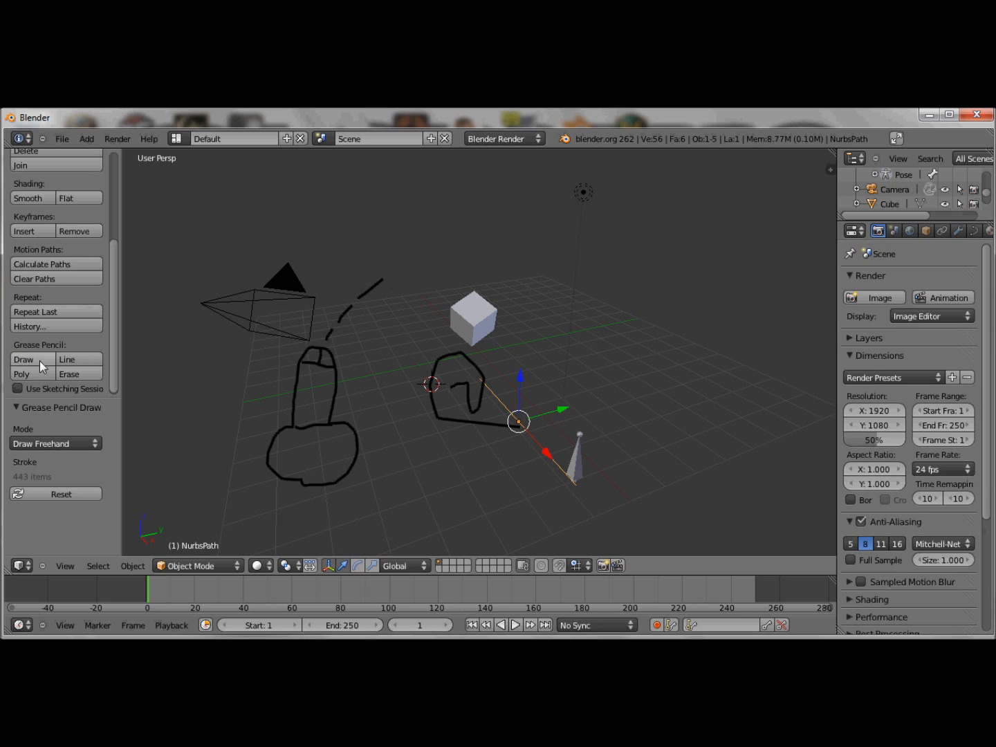
click(24, 360)
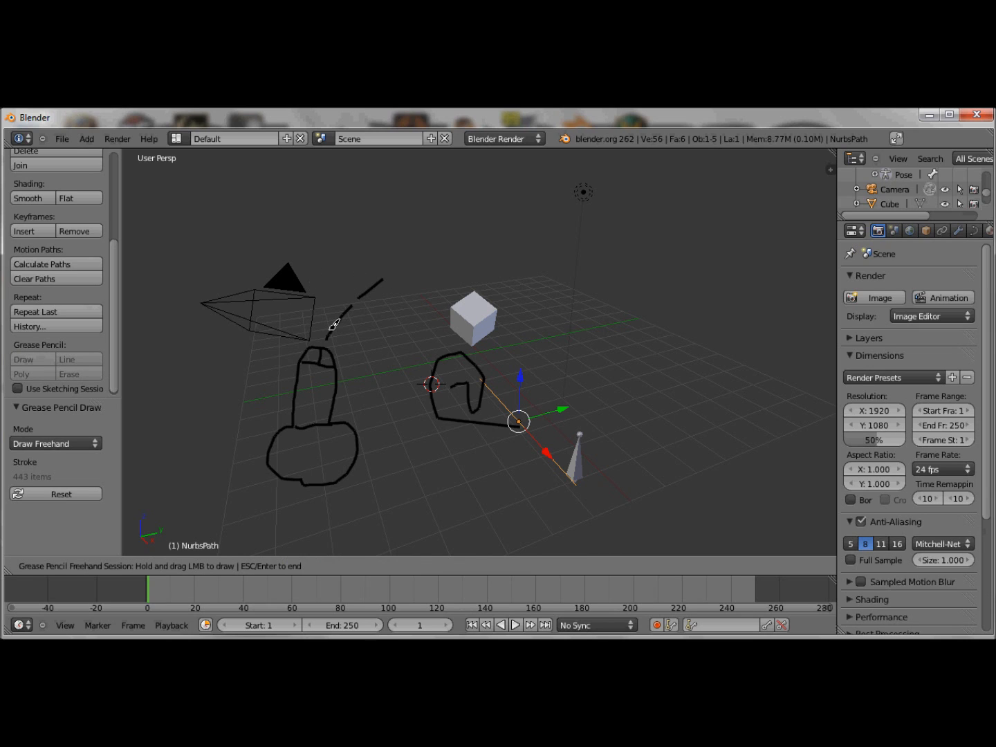